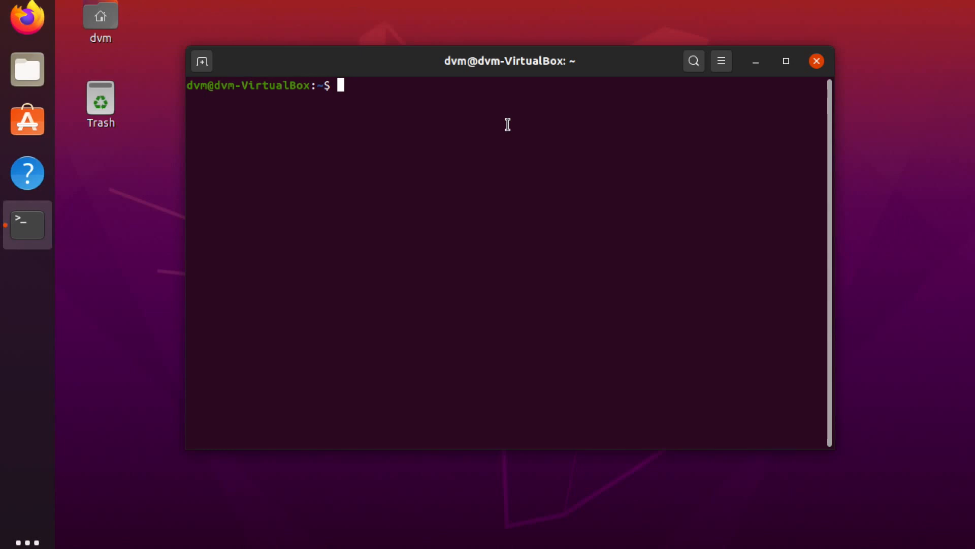
Install git via sudo apt-get install, confirming with Y so git-man and liberror-perl are set up.
{"action": "type", "text": "sudo apt-get install git"}
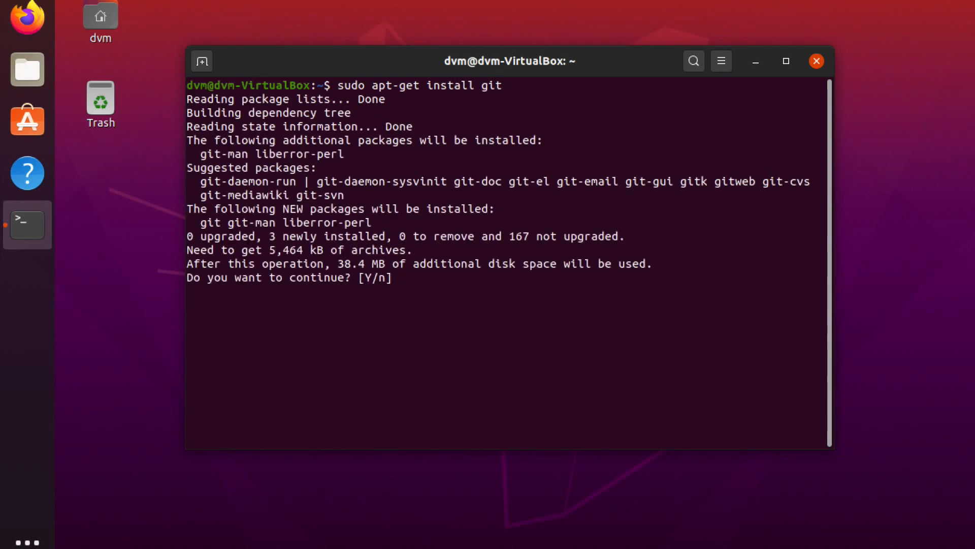
{"action": "type", "text": "Y"}
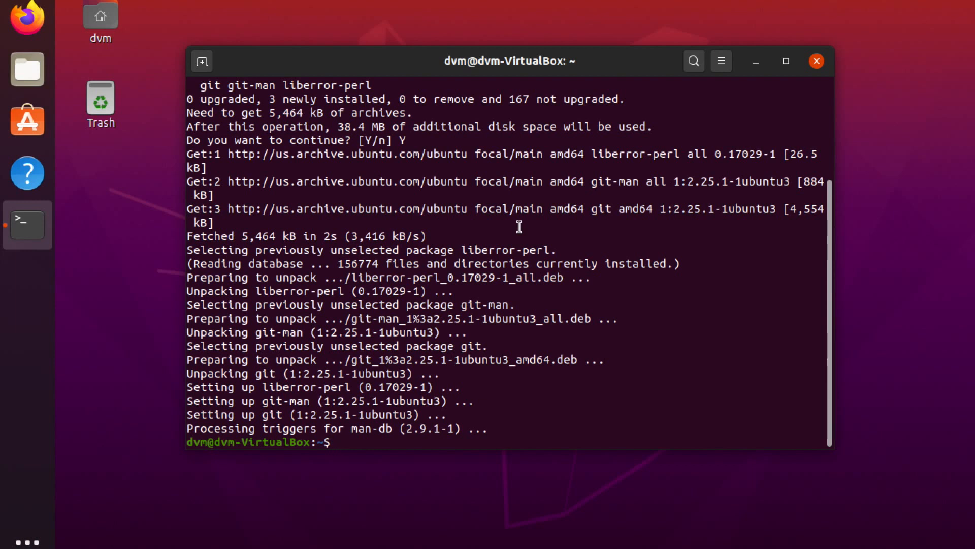
{"action": "type", "text": "cd ~"}
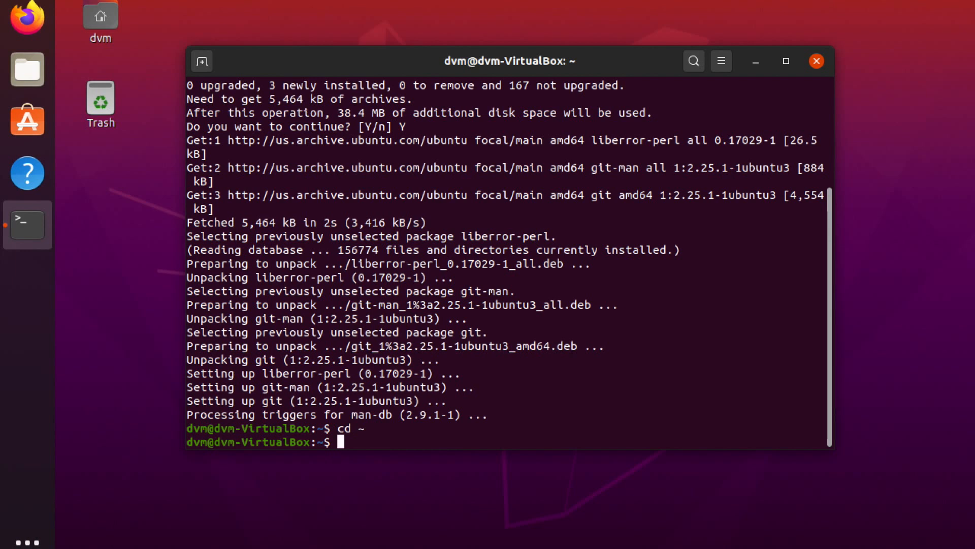
{"action": "type", "text": "sudo git clone"}
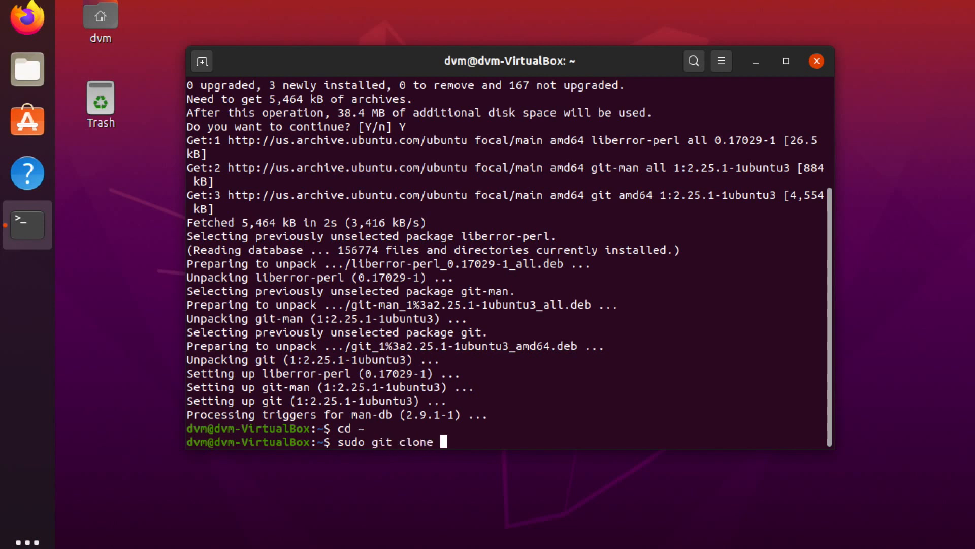
{"action": "type", "text": "https://"}
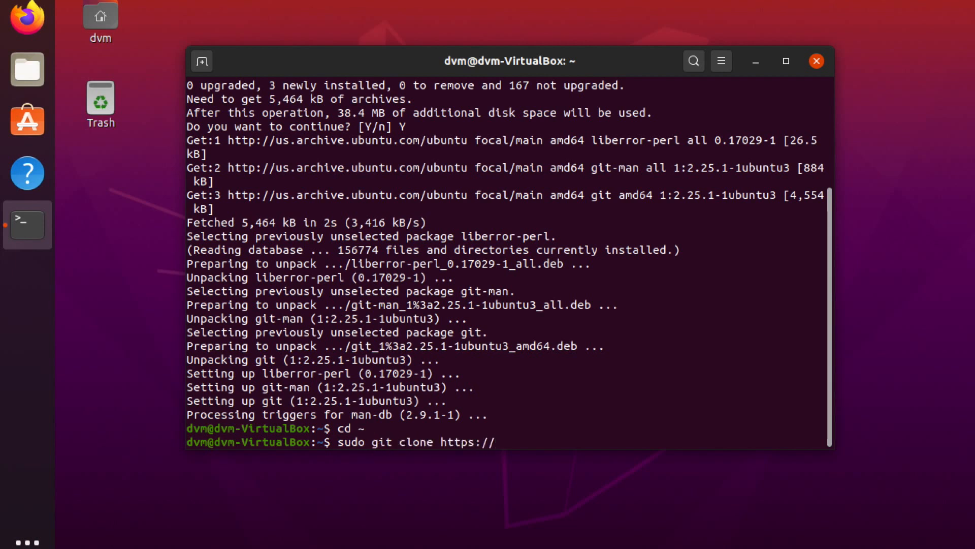
{"action": "type", "text": "github.com/"}
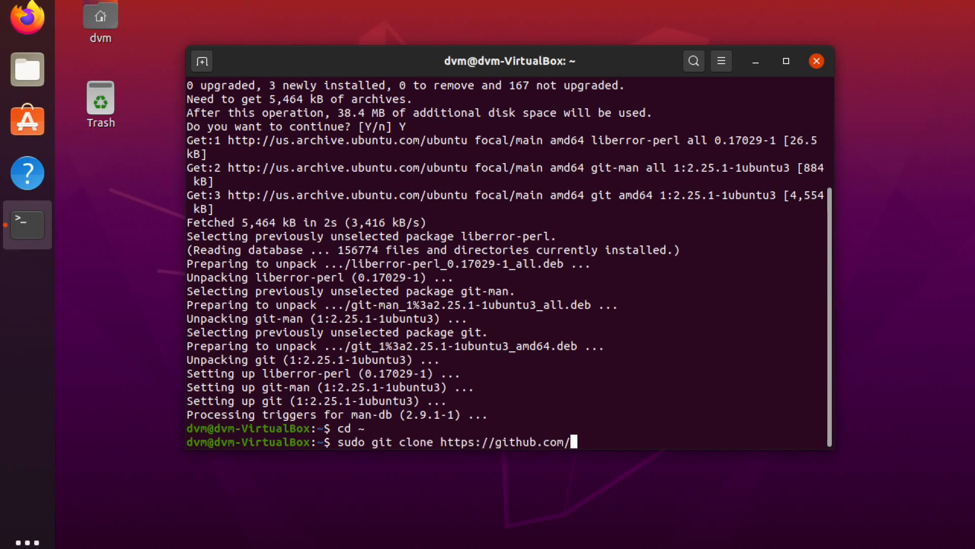
{"action": "type", "text": "malwaredllc/byob"}
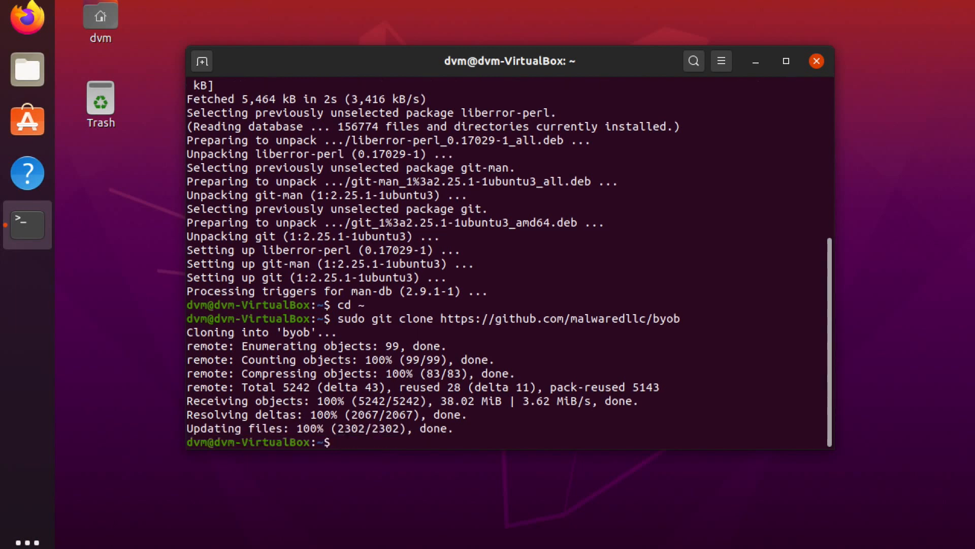
Change into byob, then into its web-gui folder, listing run.py, startup.sh and requirements.txt.
{"action": "type", "text": "ls"}
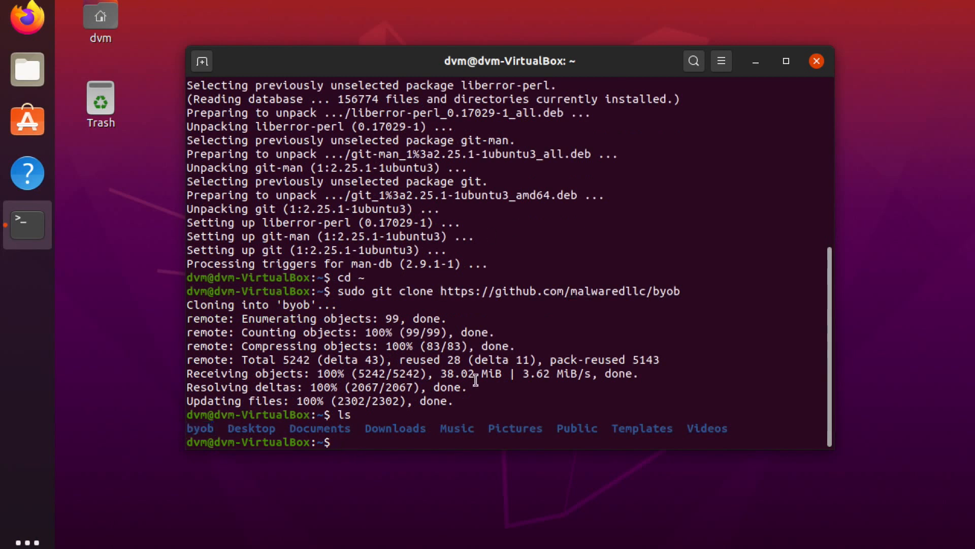
{"action": "type", "text": "cd byob"}
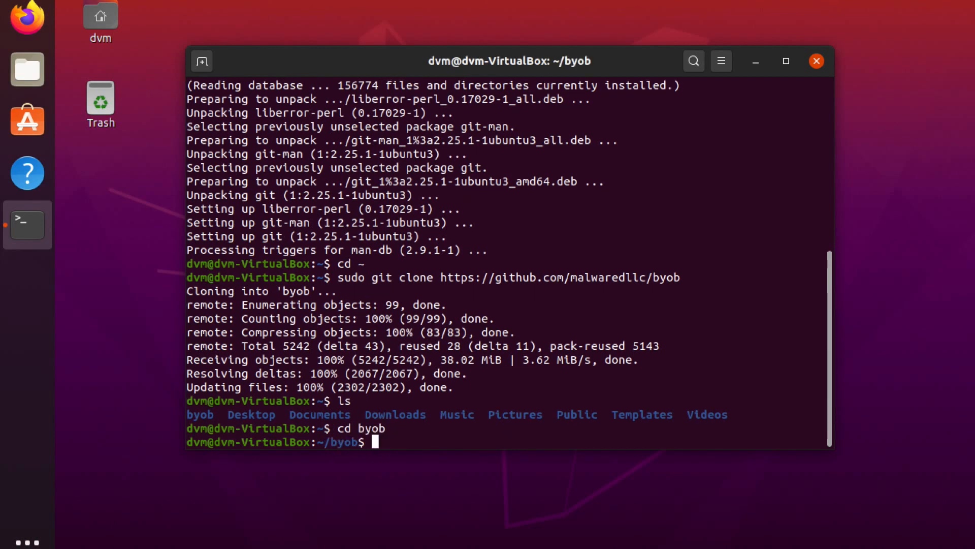
{"action": "type", "text": "ls"}
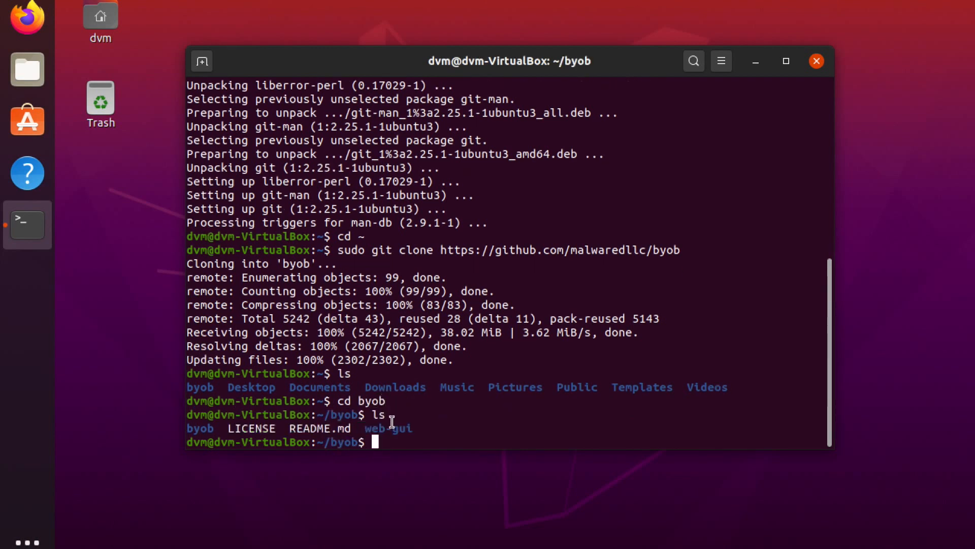
{"action": "double_click", "coordinate": [388, 428]}
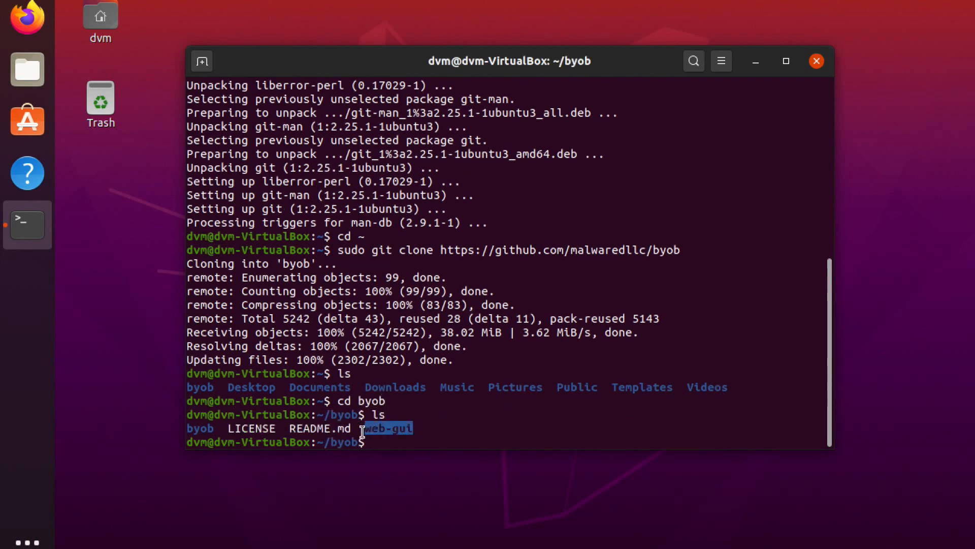
{"action": "type", "text": "cd web-gui"}
{"action": "type", "text": "ls"}
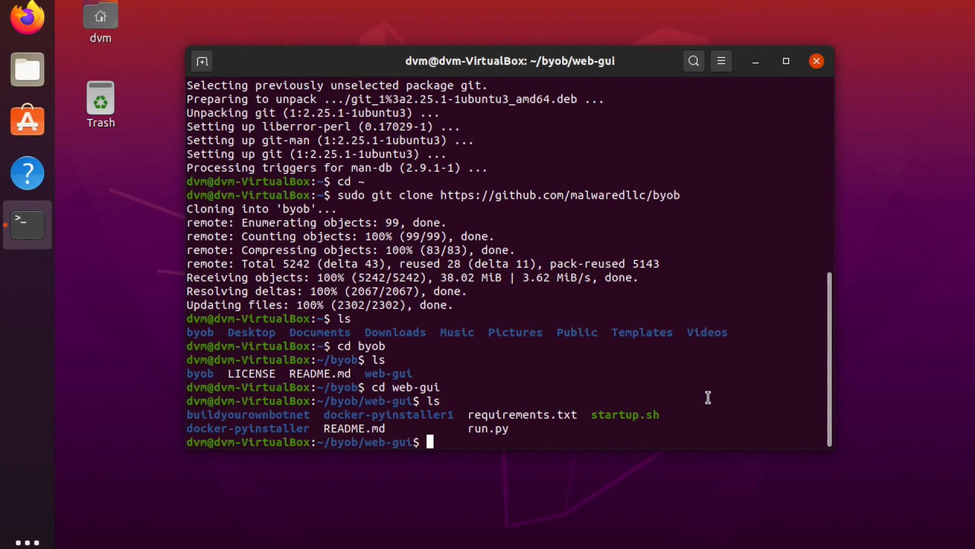
{"action": "mouse_move", "coordinate": [663, 410]}
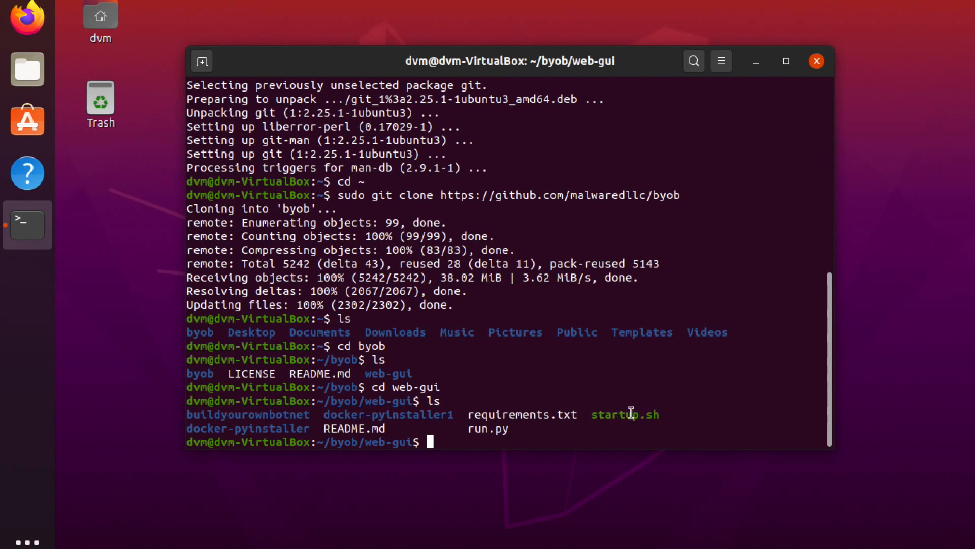
Install docker.io with -y, bringing in containerd, runc and ubuntu-fan.
{"action": "type", "text": "sudo apt-get"}
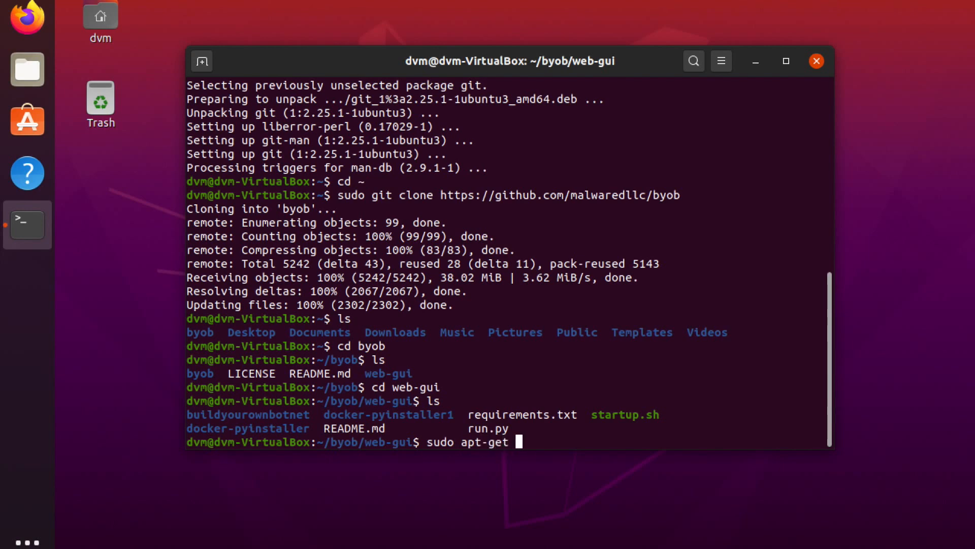
{"action": "type", "text": "install docker.io -"}
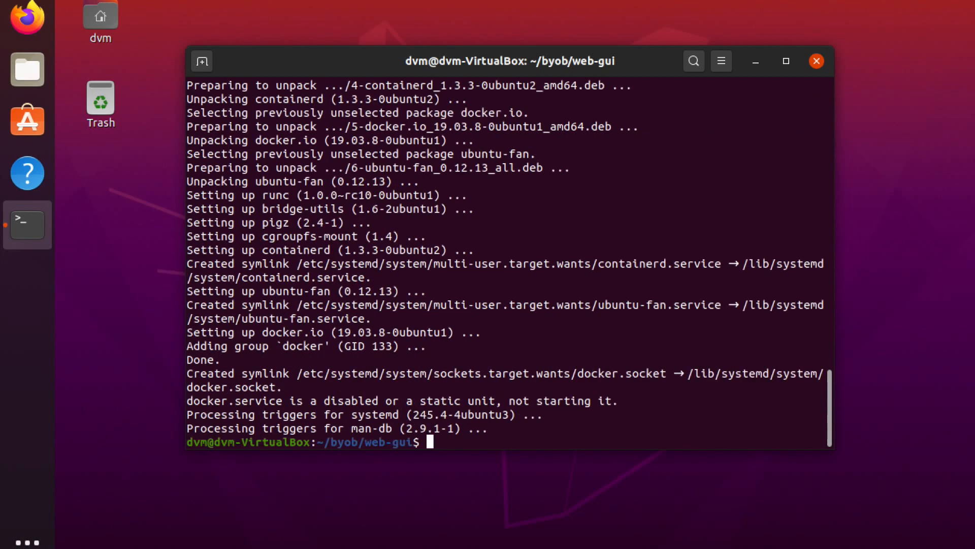
Check the Docker service status with sudo service docker status.
{"action": "type", "text": "s"}
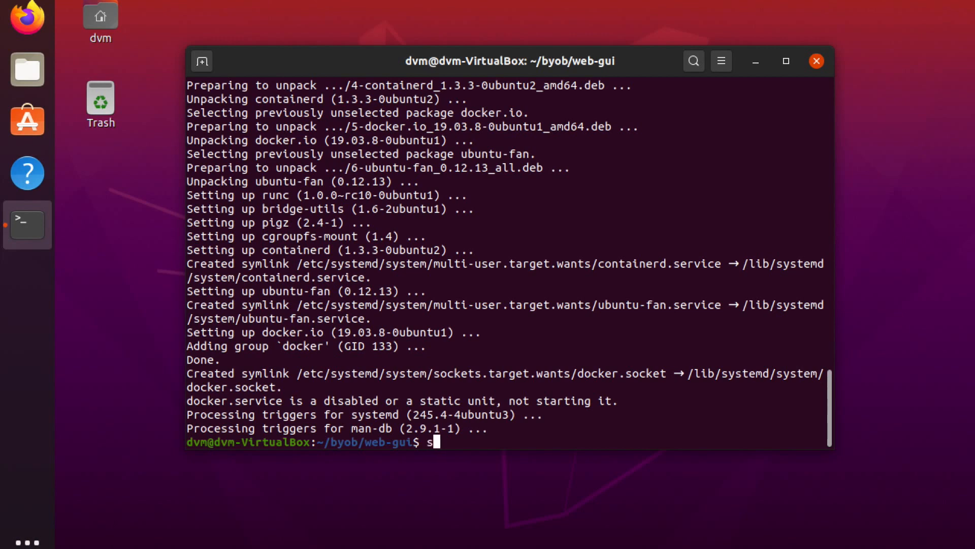
{"action": "type", "text": "udo service docker statu"}
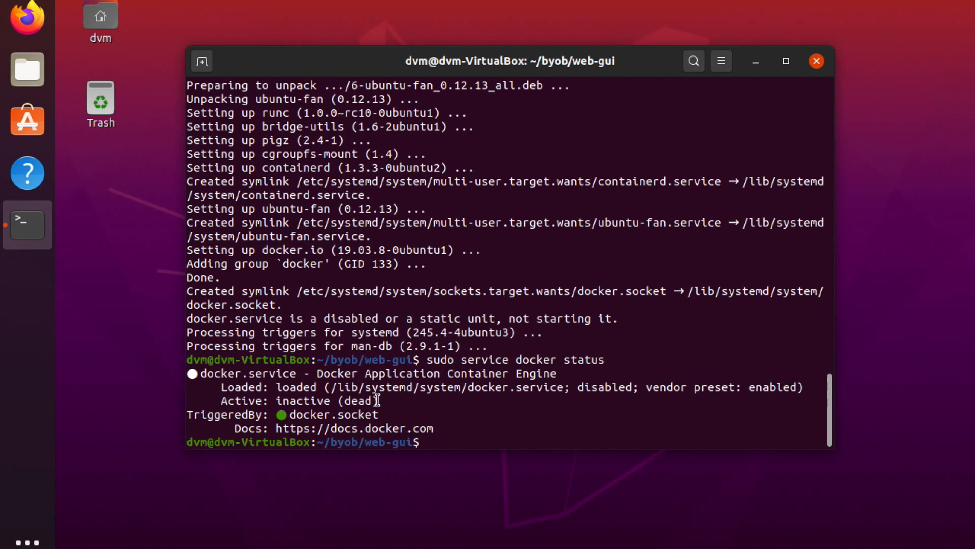
Start Docker with sudo systemctl start docker and recheck until status reports active (running).
{"action": "type", "text": "sudo s"}
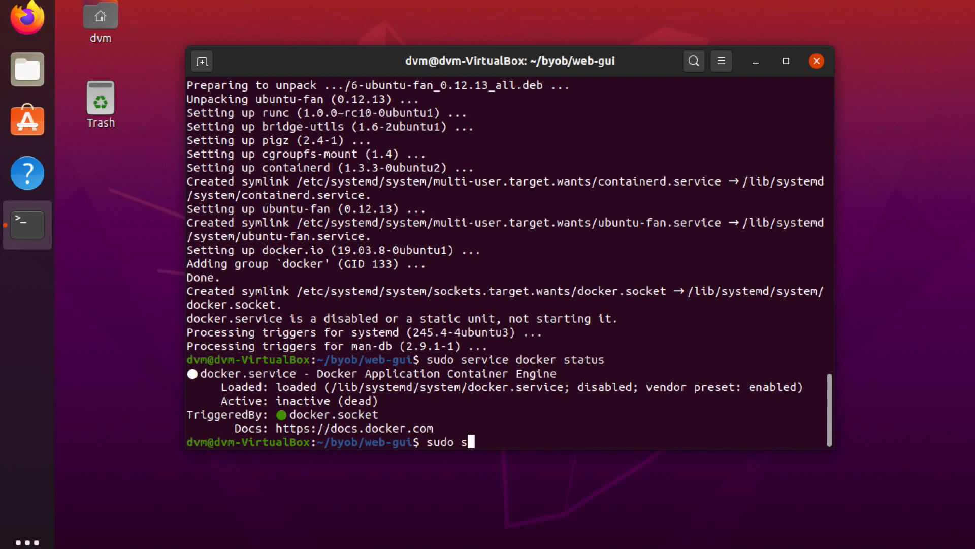
{"action": "type", "text": "ystemctl sta"}
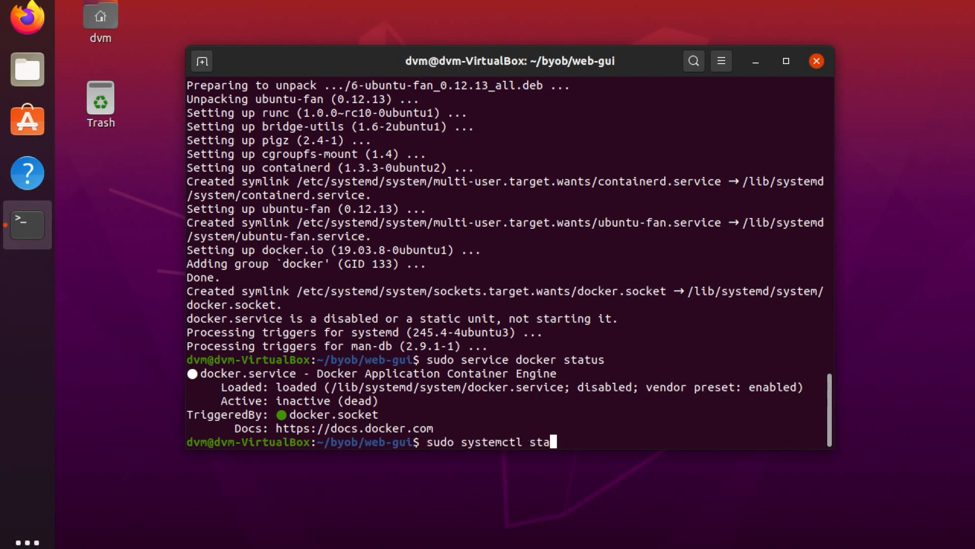
{"action": "type", "text": "docker s"}
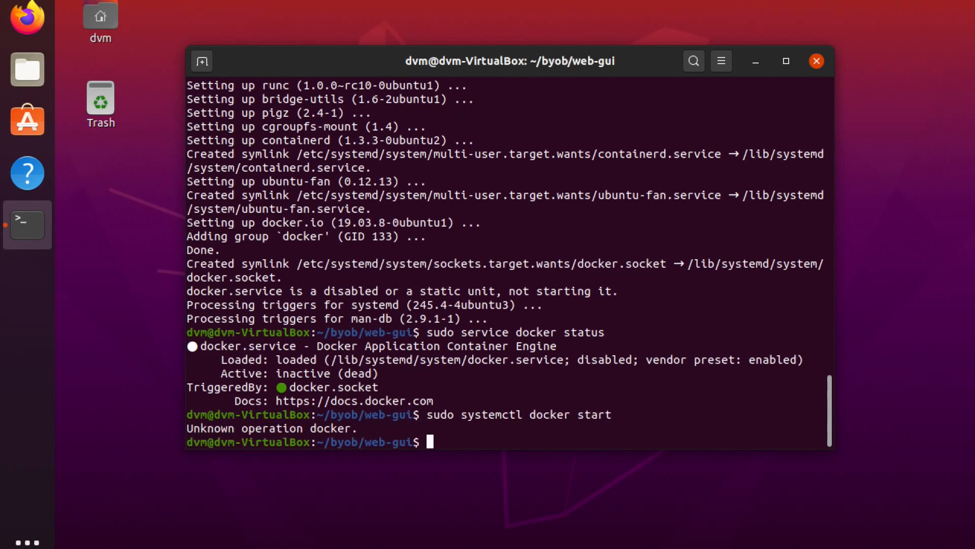
{"action": "type", "text": "sudo systemctl dock"}
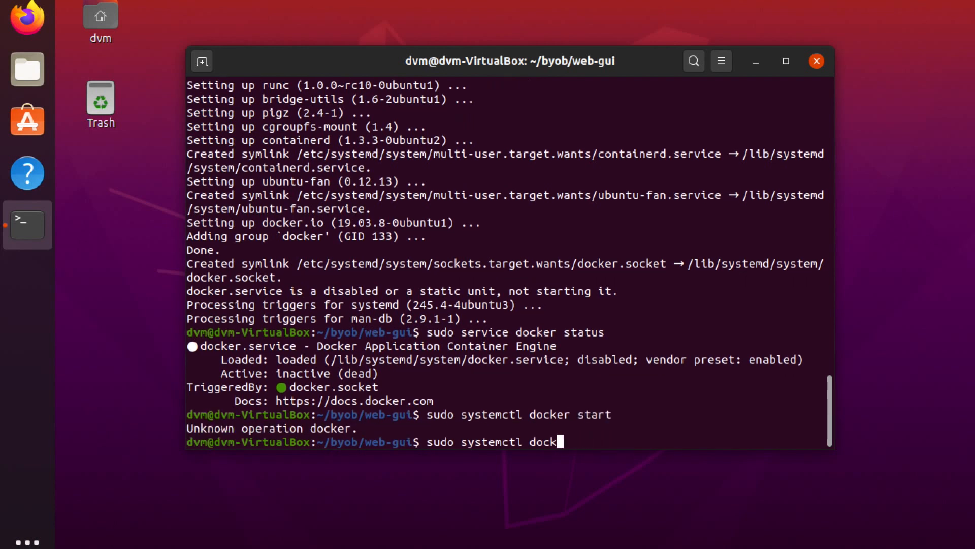
{"action": "key", "text": "BackSpace"}
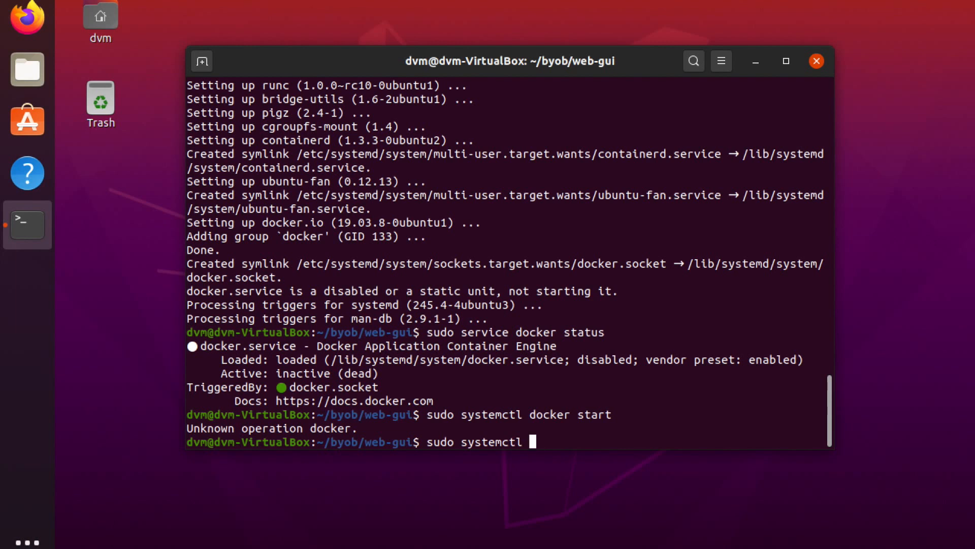
{"action": "type", "text": "start docker"}
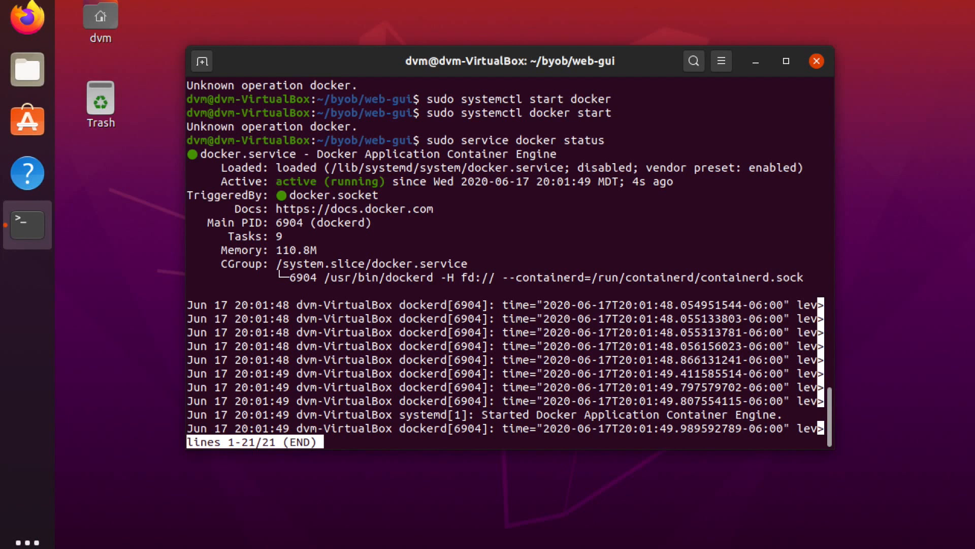
Quit the status pager with q and list the web-gui folder contents again.
{"action": "key", "text": "q"}
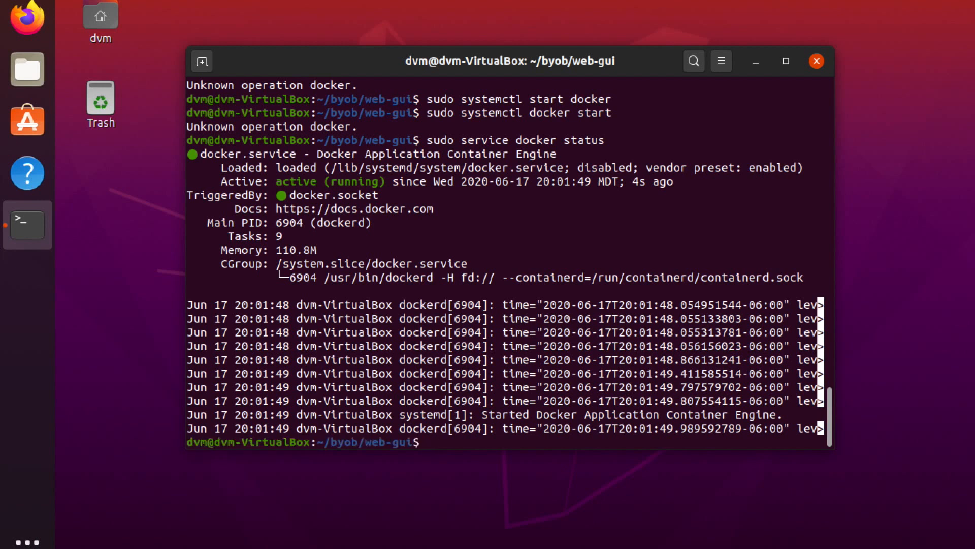
{"action": "type", "text": "ls"}
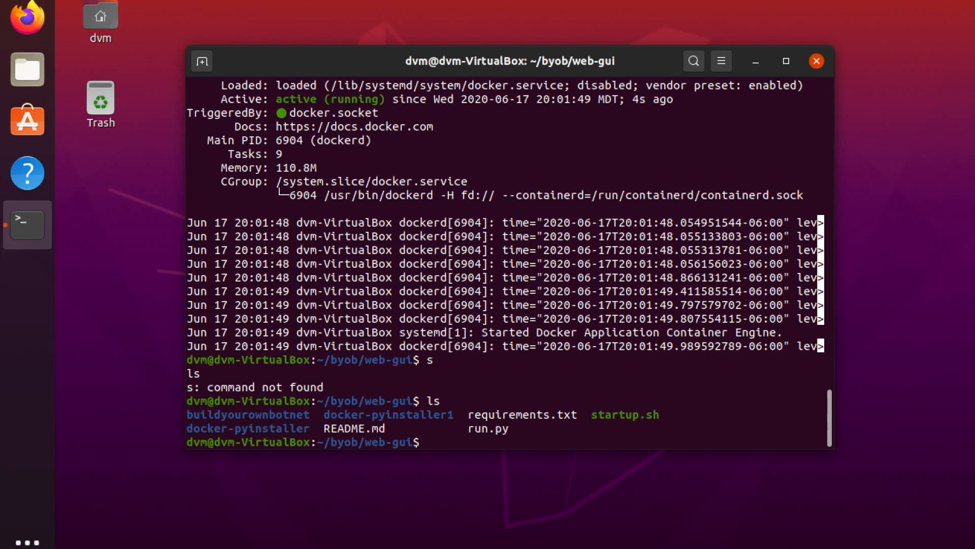
Run python3 to confirm version 3.8.2, then exit() back to the shell.
{"action": "type", "text": "p"}
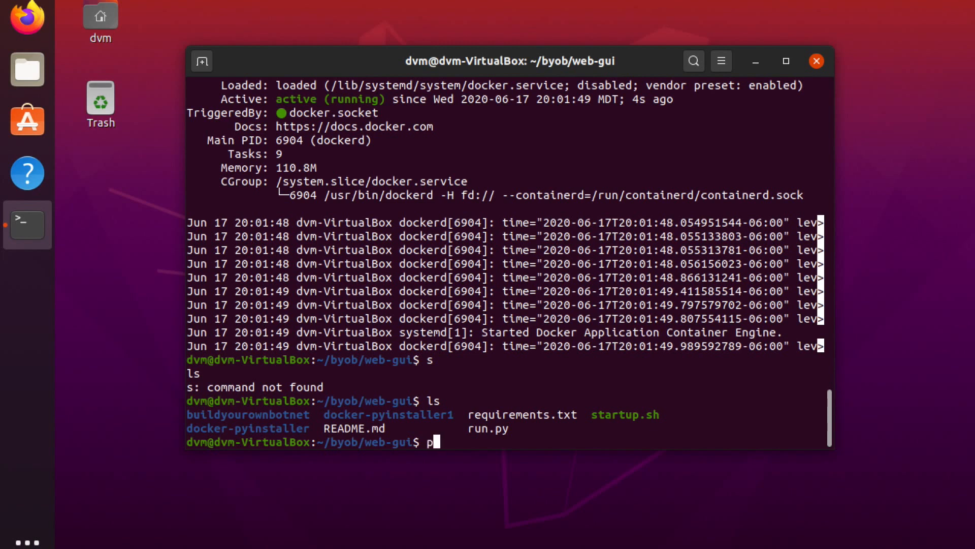
{"action": "type", "text": "ython3"}
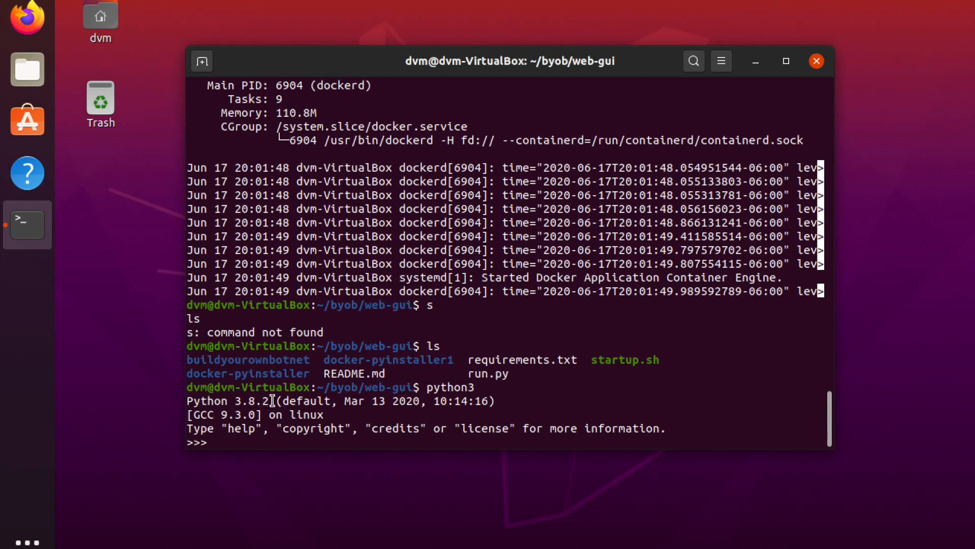
{"action": "type", "text": "exit()"}
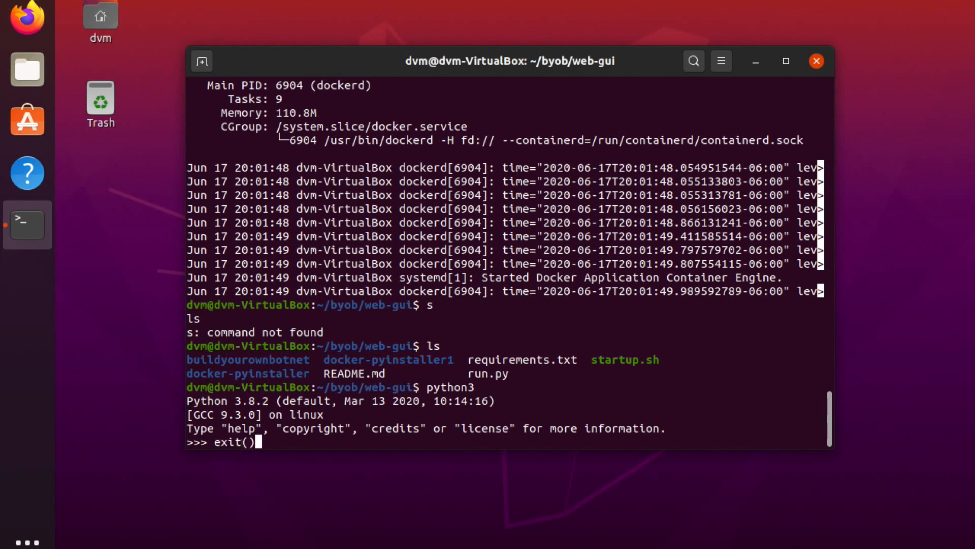
{"action": "key", "text": "Return"}
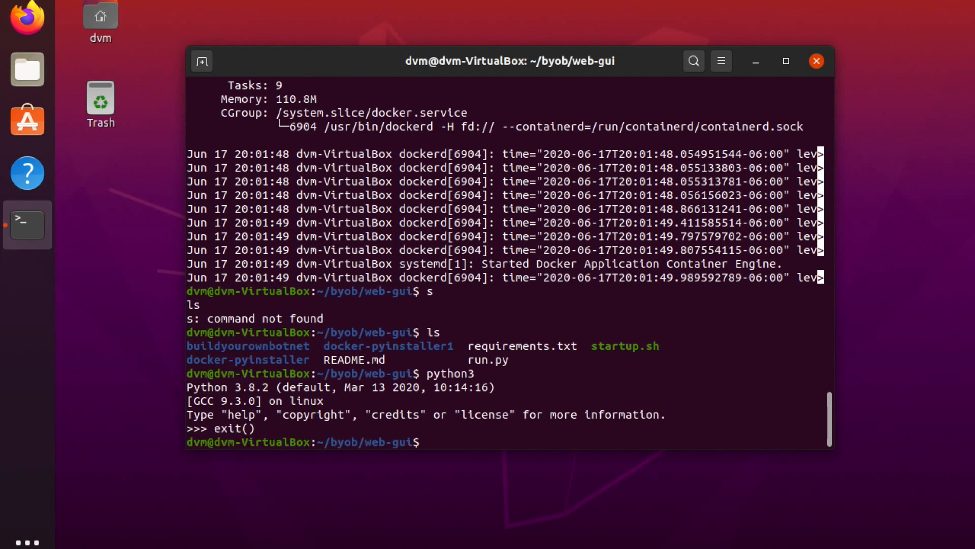
Run sudo ./startup.sh, then abort it with Ctrl+C during the Ubuntu image download.
{"action": "type", "text": "./"}
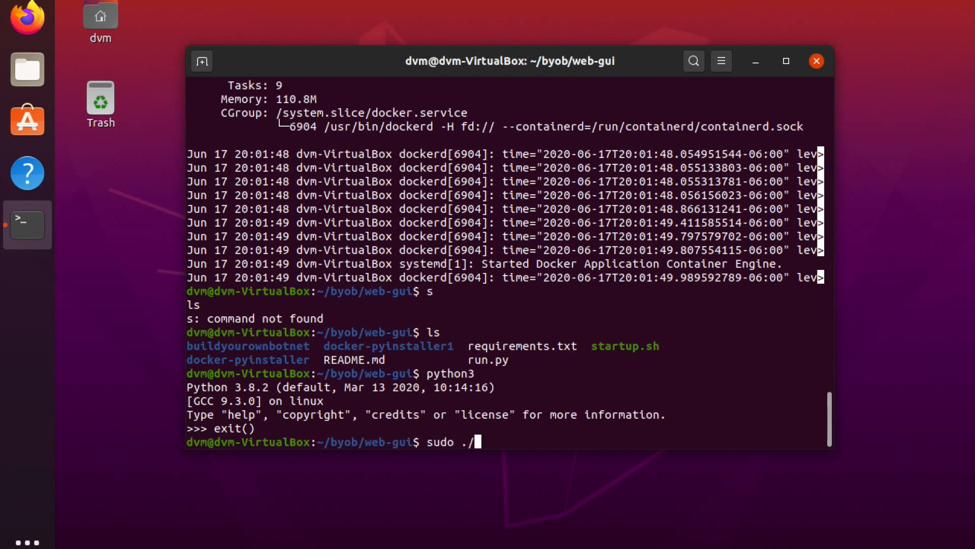
{"action": "key", "text": "Return"}
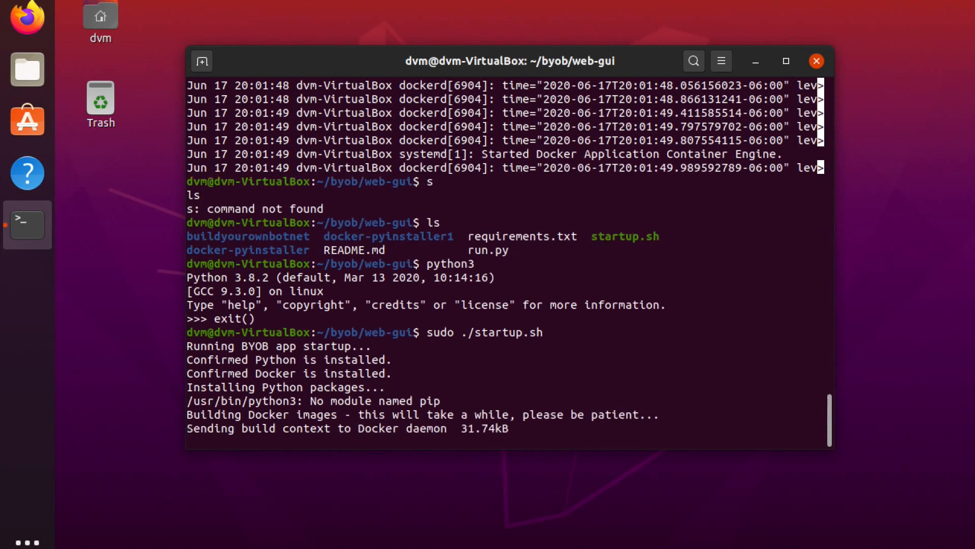
{"action": "scroll", "scroll_direction": "down", "scroll_amount": 3}
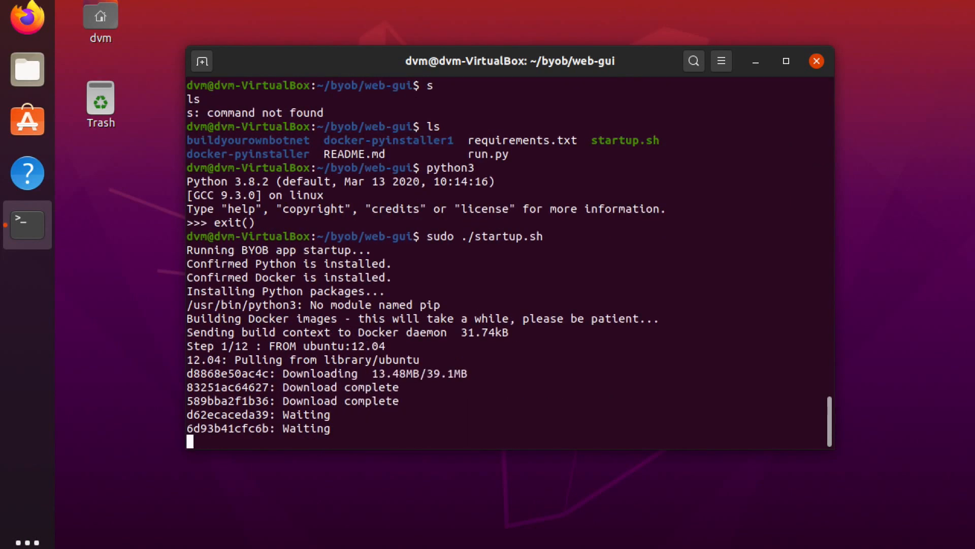
{"action": "key", "text": "ctrl+c"}
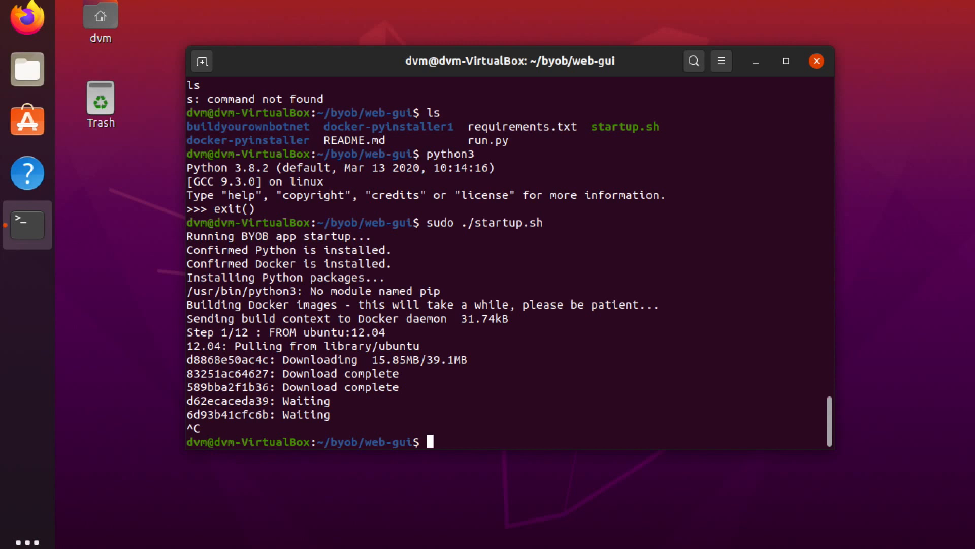
Run sudo apt-get install for the missing package so pip can fetch numpy, twilio and opencv-python.
{"action": "type", "text": "sudo"}
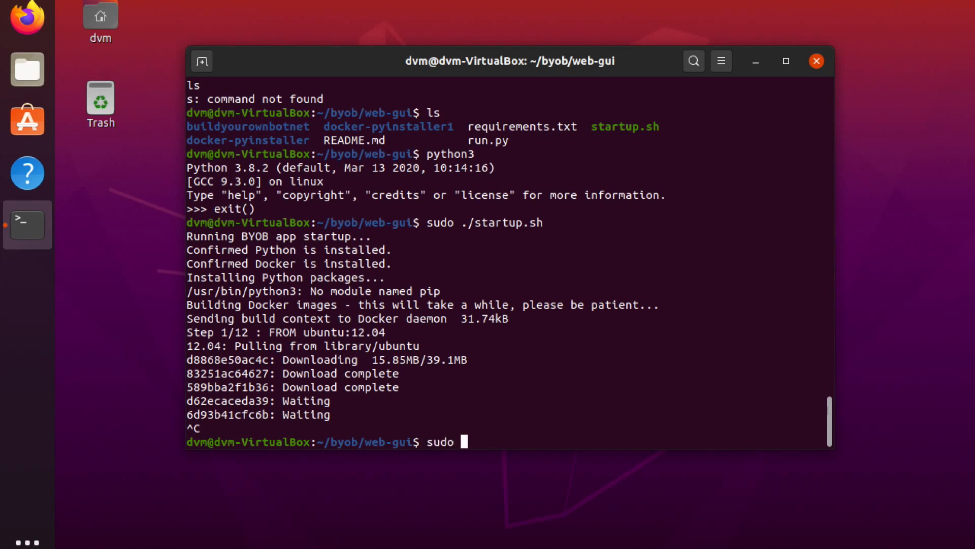
{"action": "type", "text": "apt-get install"}
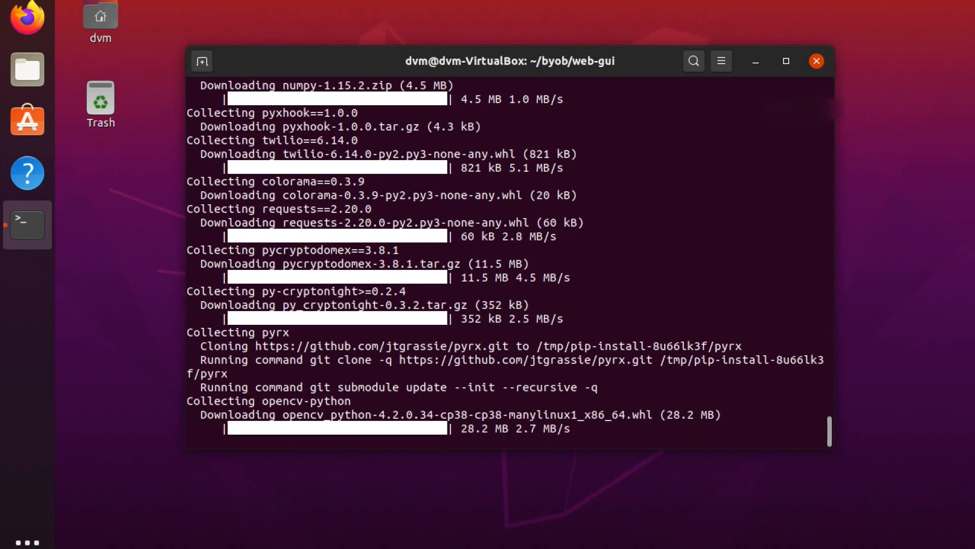
{"action": "scroll", "scroll_direction": "down", "scroll_amount": 3}
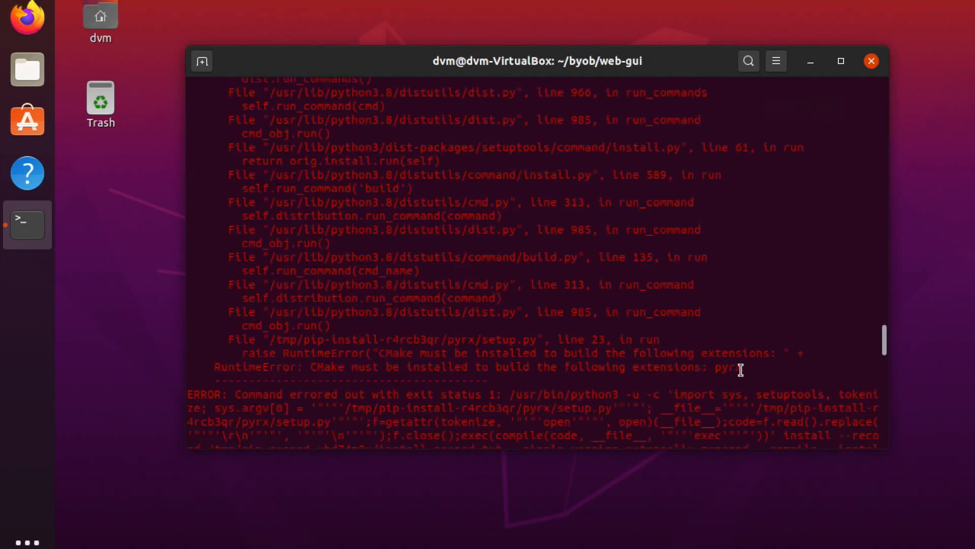
{"action": "mouse_move", "coordinate": [746, 366]}
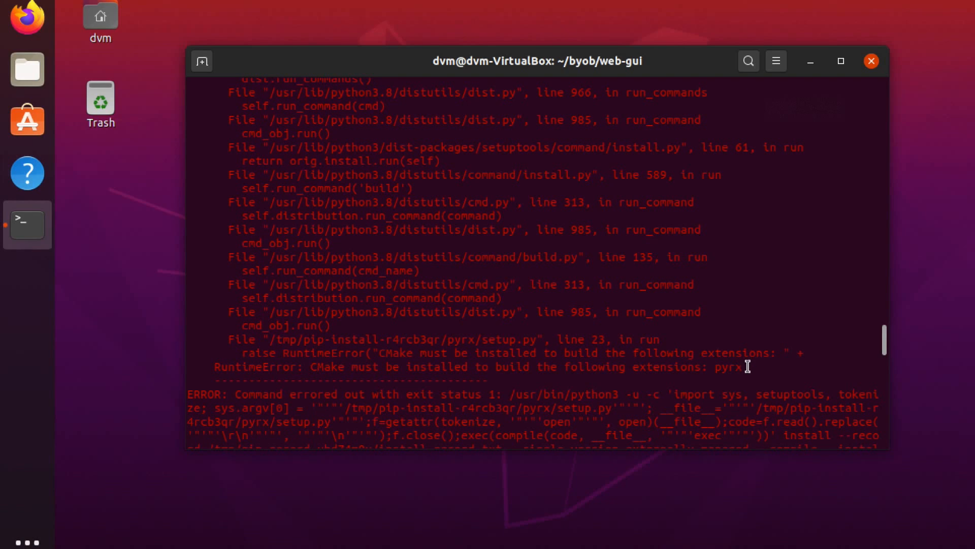
{"action": "left_click_drag", "start_coordinate": [286, 367], "coordinate": [747, 367]}
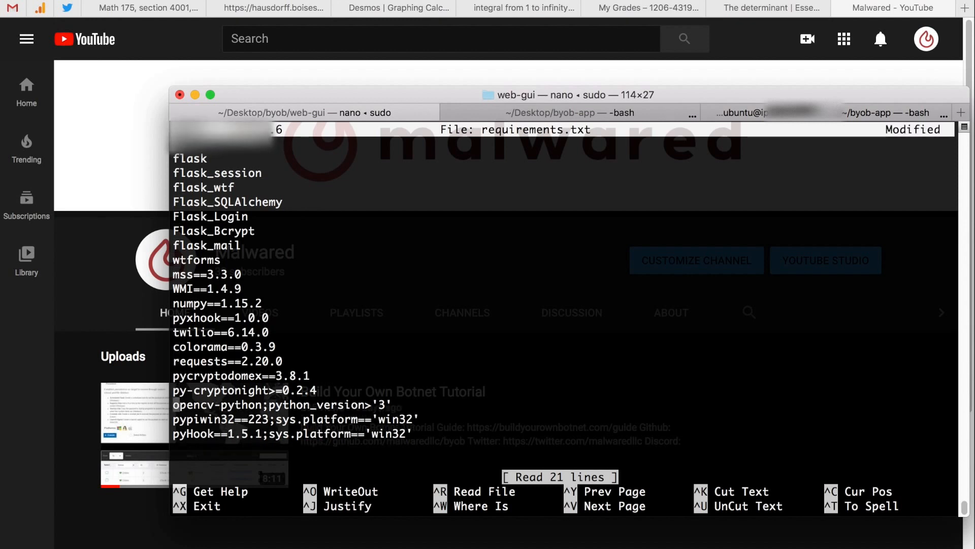
Save the edited requirements.txt and exit nano, resuming the Docker image build.
{"action": "key", "text": "ctrl+x"}
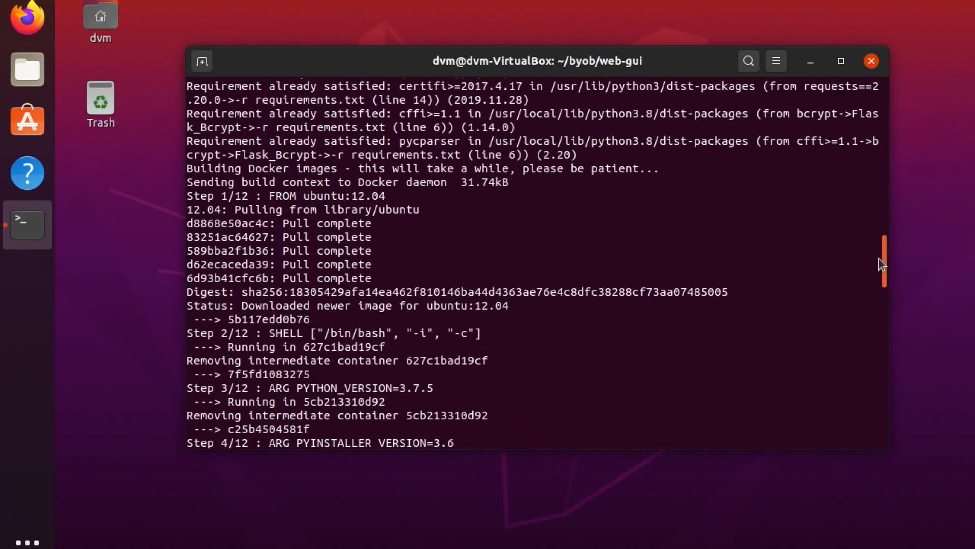
Scroll the build output to follow the Ubuntu 12.04 pull and OpenSSL unpacking until win-win32:latest is tagged.
{"action": "scroll", "scroll_direction": "down", "scroll_amount": 3}
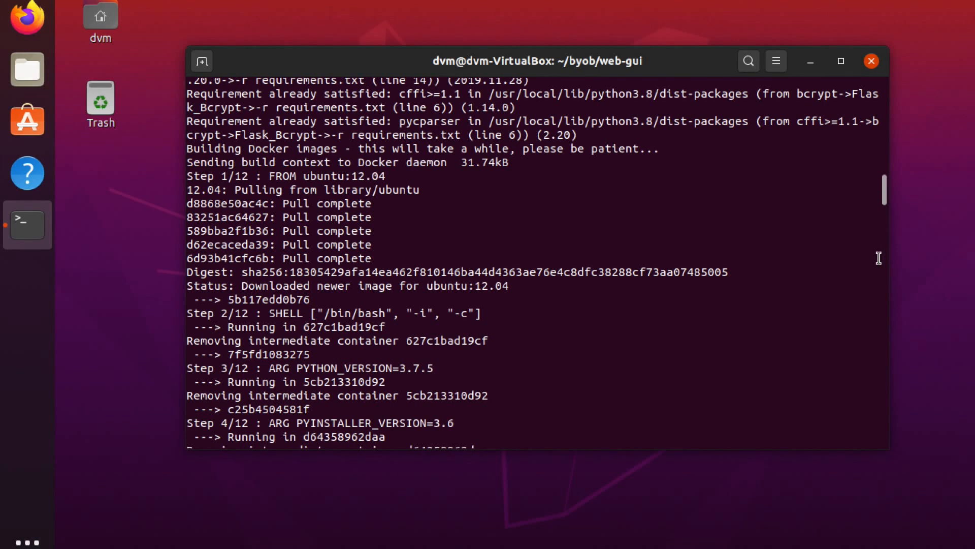
{"action": "mouse_move", "coordinate": [217, 278]}
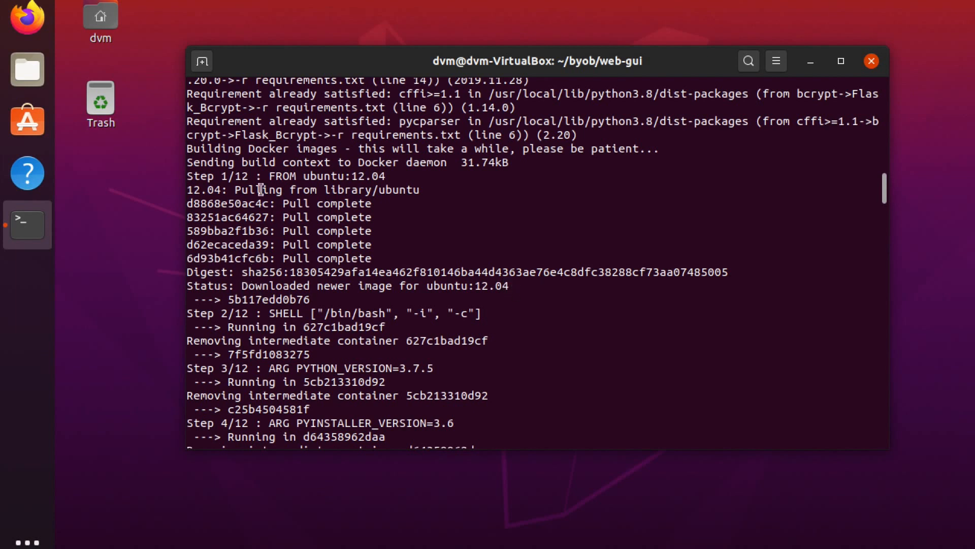
{"action": "mouse_move", "coordinate": [316, 222]}
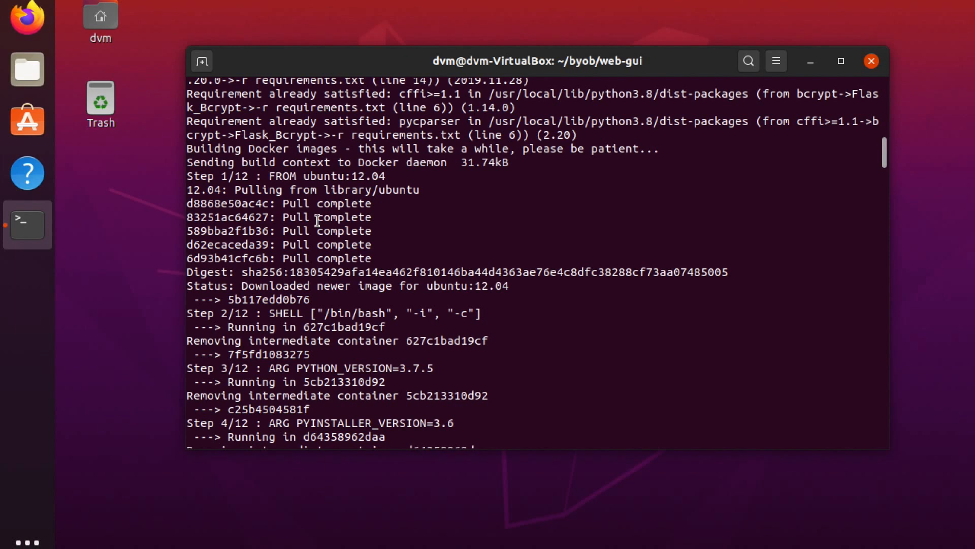
{"action": "scroll", "scroll_direction": "down", "scroll_amount": 3}
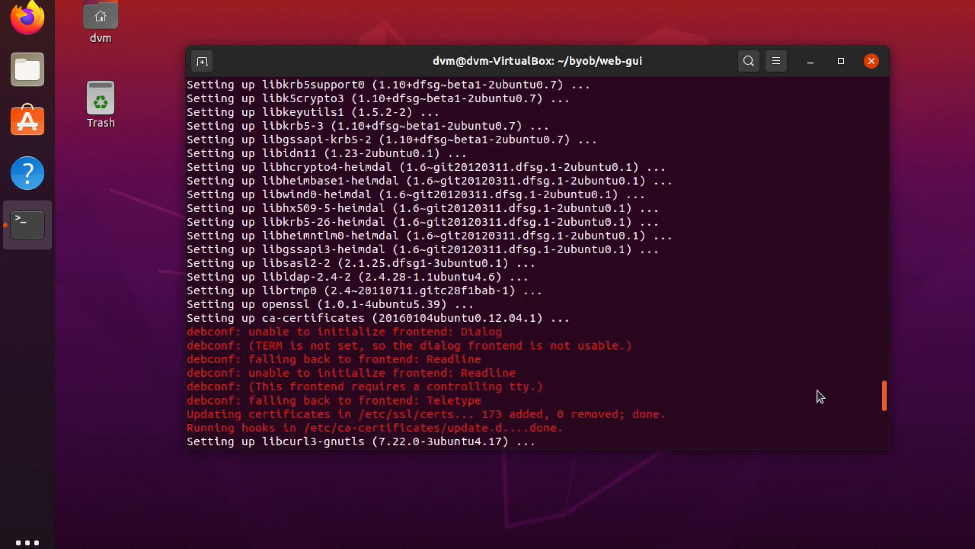
{"action": "scroll", "scroll_direction": "down", "scroll_amount": 3}
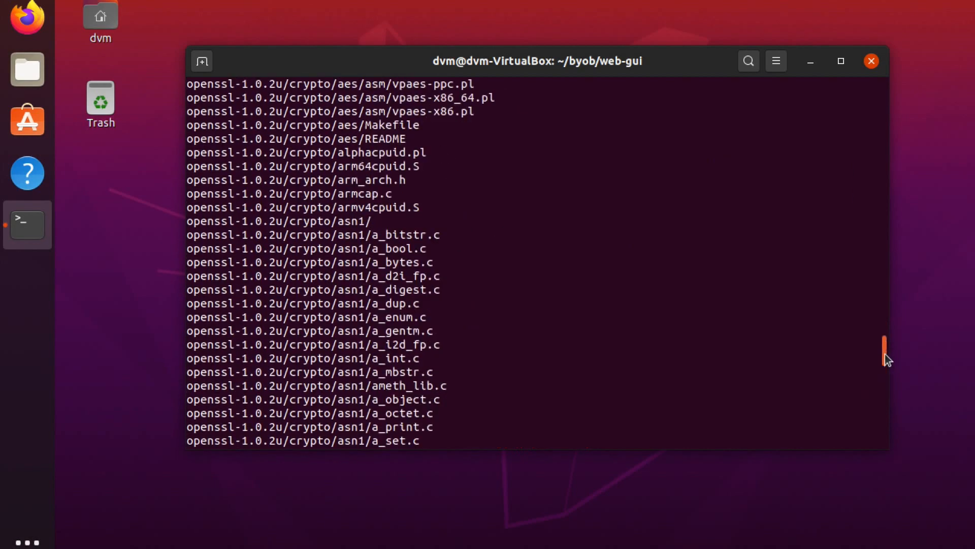
{"action": "scroll", "scroll_direction": "down", "scroll_amount": 3}
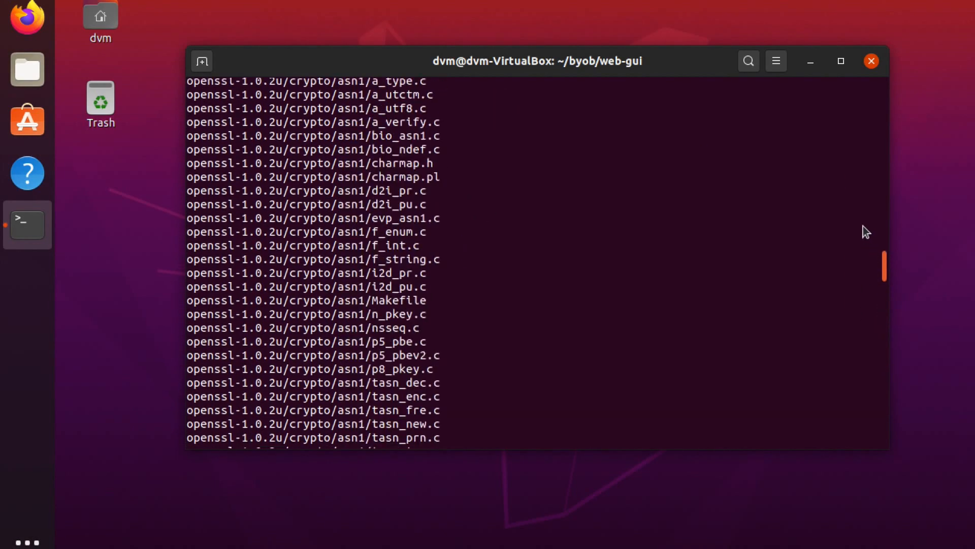
{"action": "scroll", "scroll_direction": "down", "scroll_amount": 3}
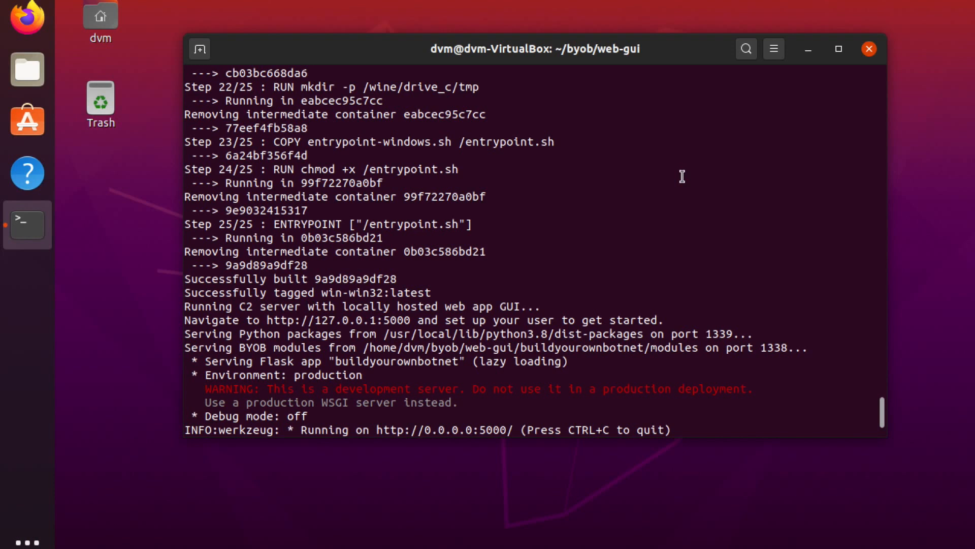
{"action": "mouse_move", "coordinate": [322, 242]}
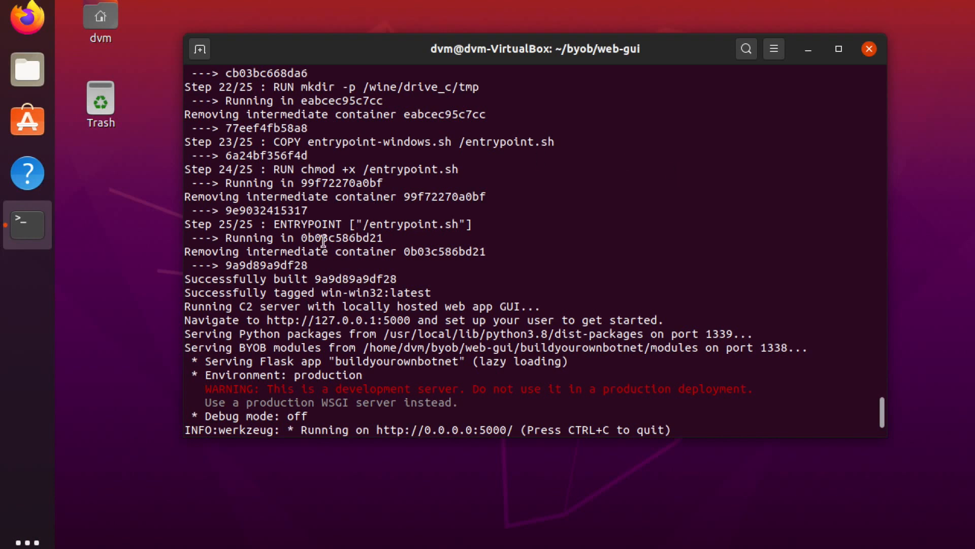
{"action": "mouse_move", "coordinate": [363, 342]}
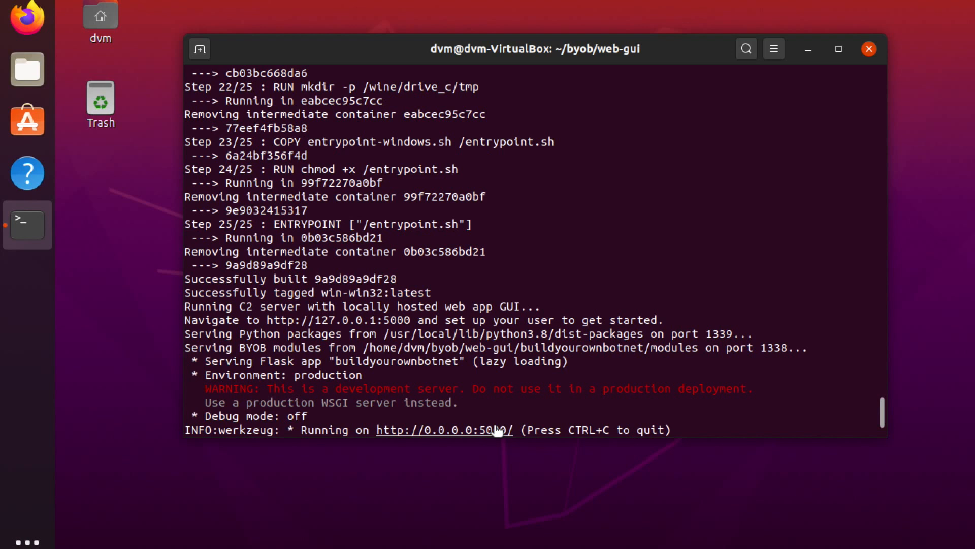
{"action": "right_click", "coordinate": [495, 430]}
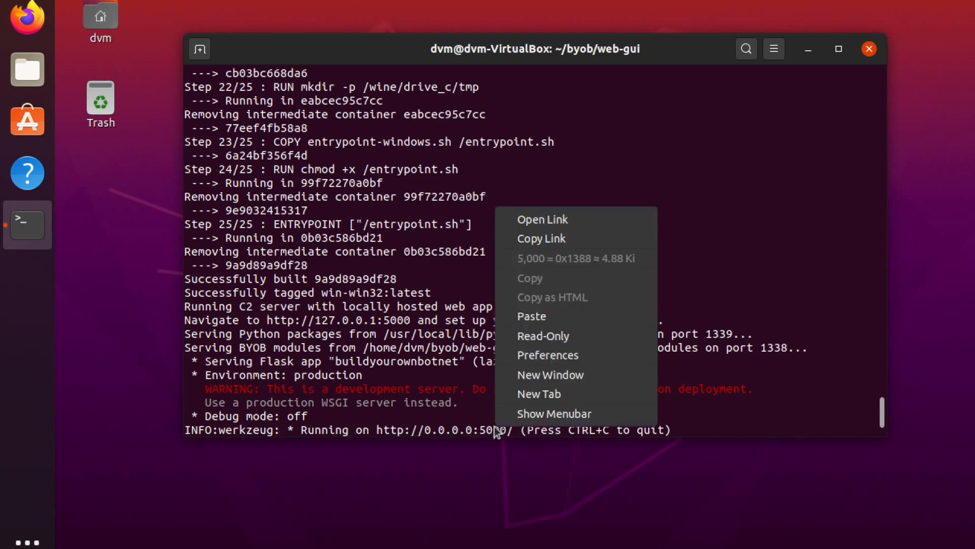
{"action": "left_click", "coordinate": [536, 216]}
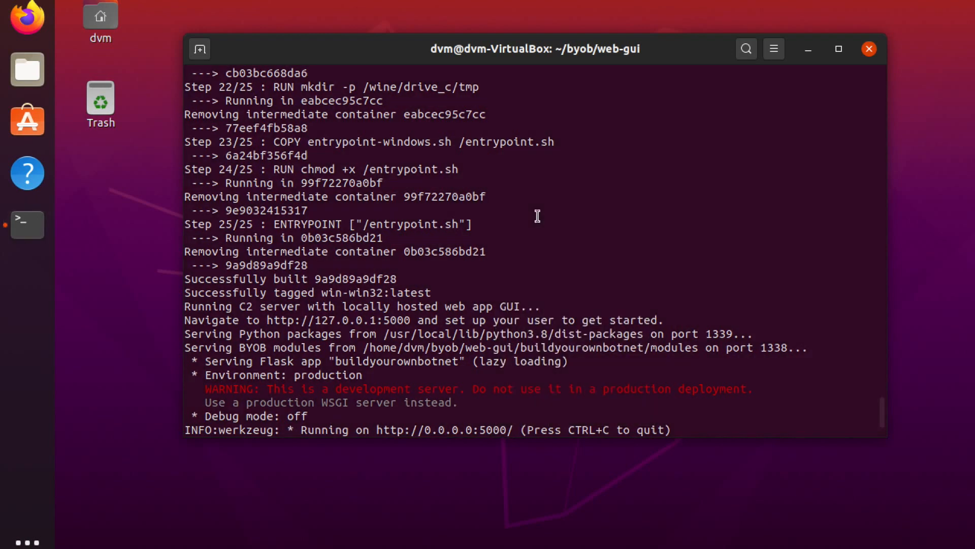